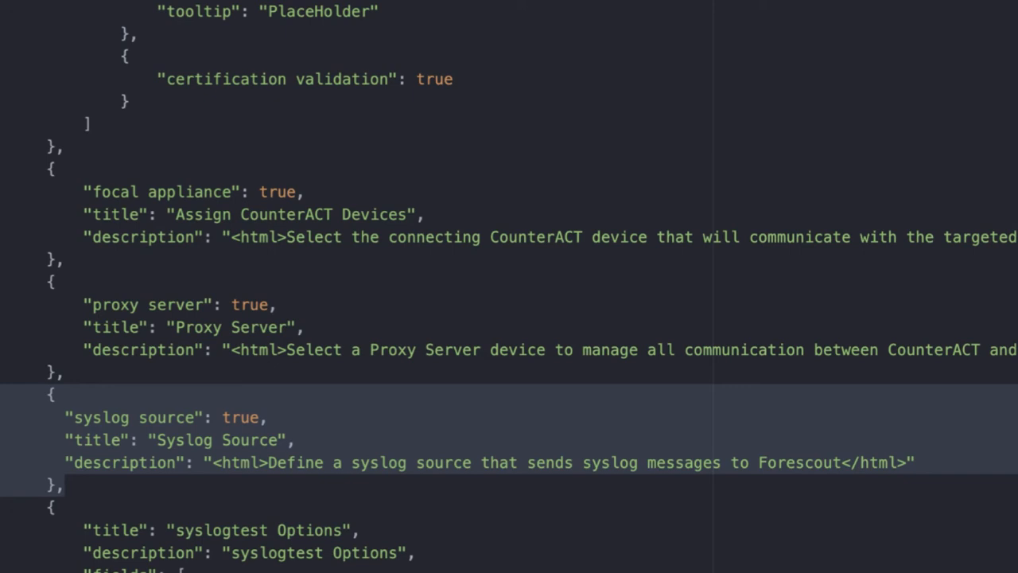
# Show the Connect app settings in the console Options via the 'conne' search
pyautogui.scroll(-3)
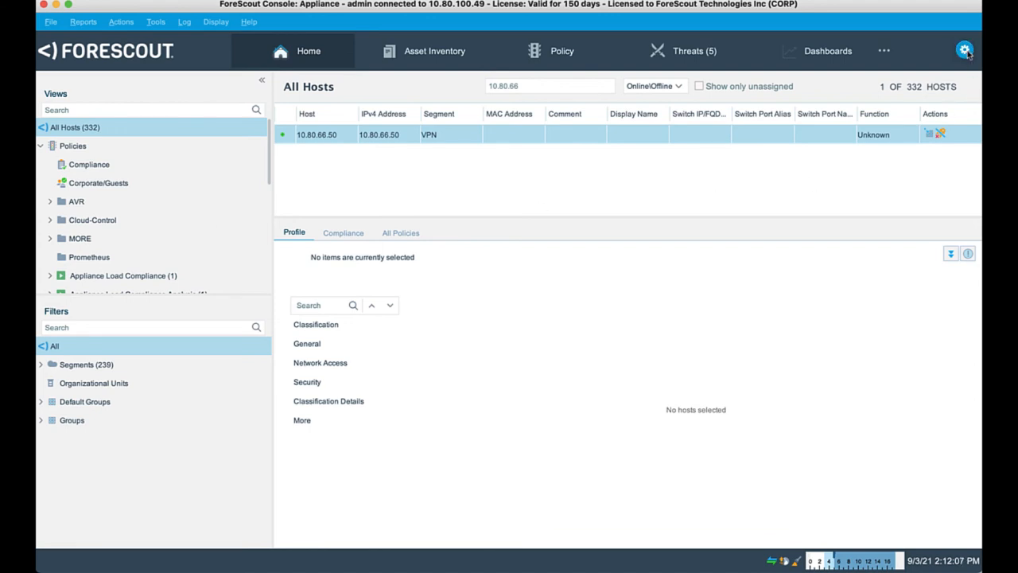
pyautogui.click(965, 49)
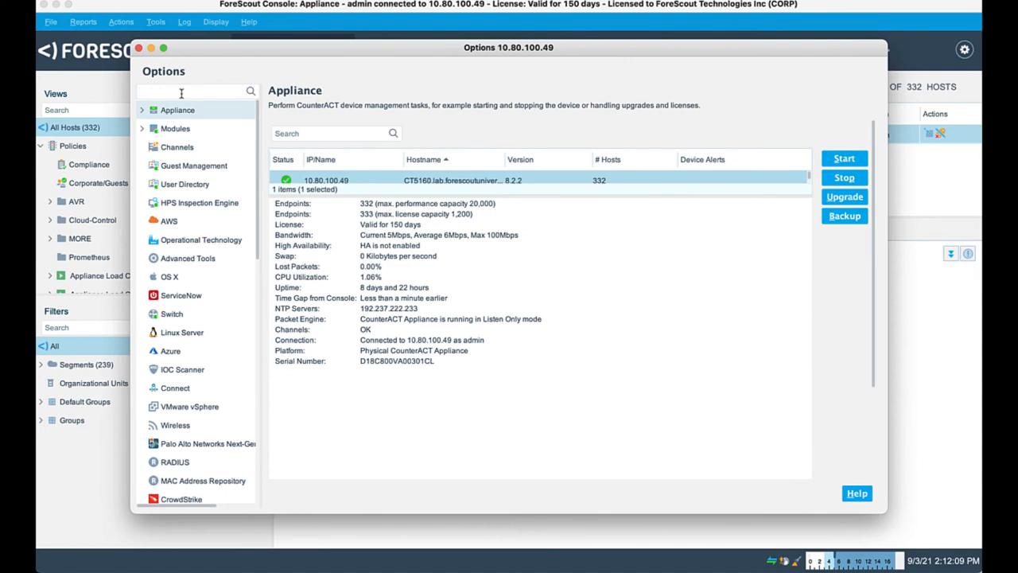
pyautogui.write('conne')
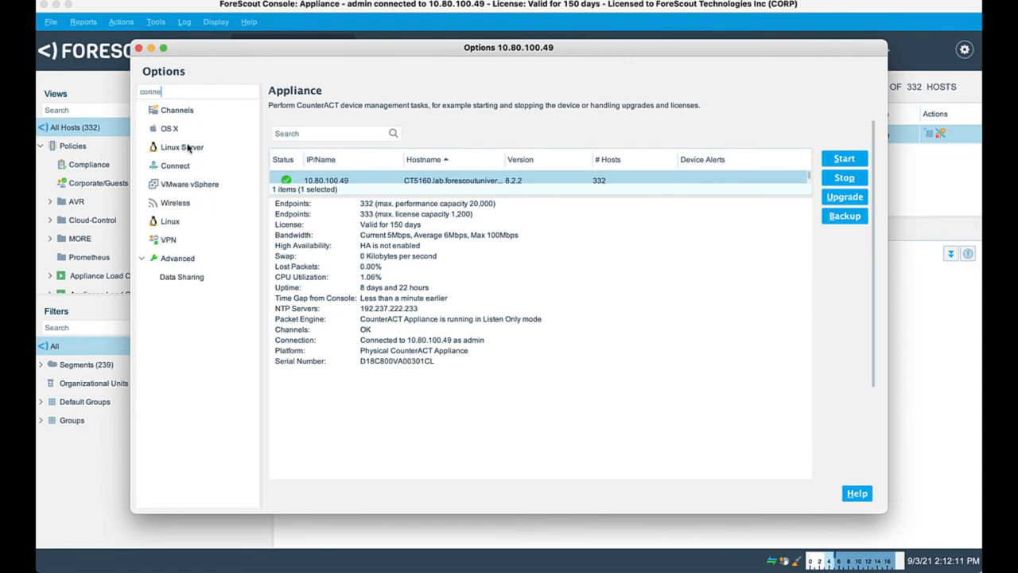
pyautogui.click(175, 166)
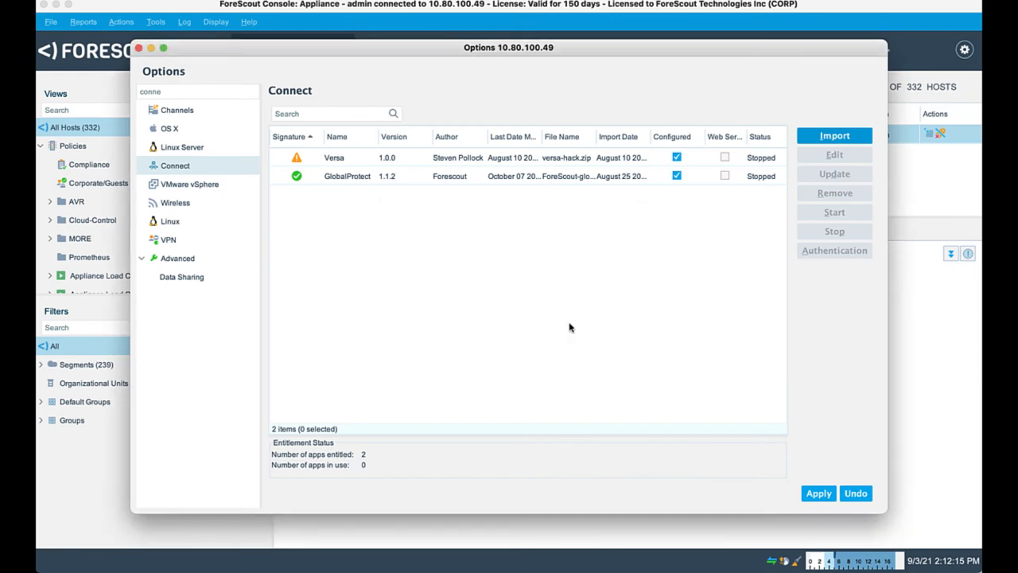
# Import the syslogtest.zip app package into Connect
pyautogui.click(834, 135)
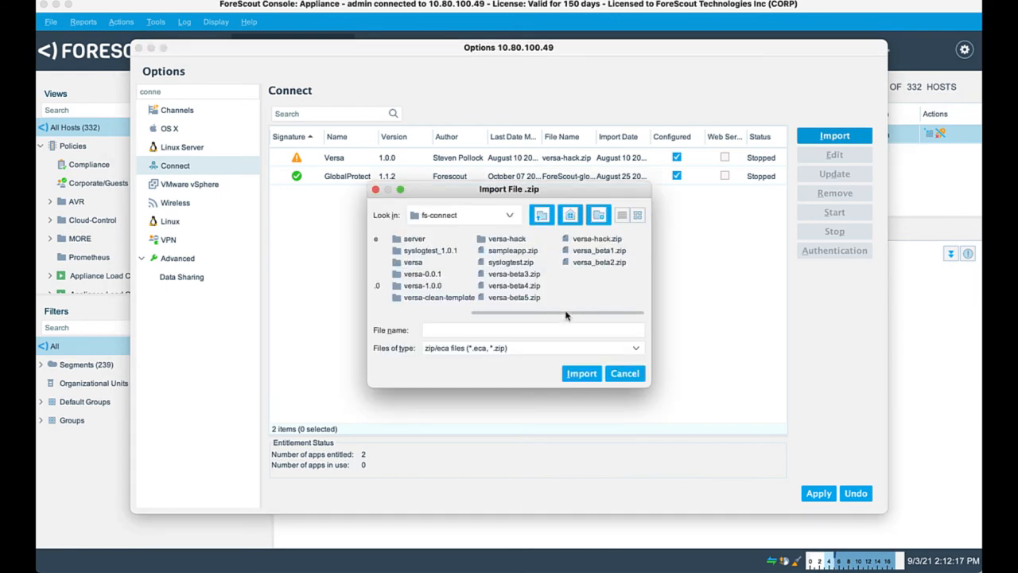
pyautogui.click(512, 261)
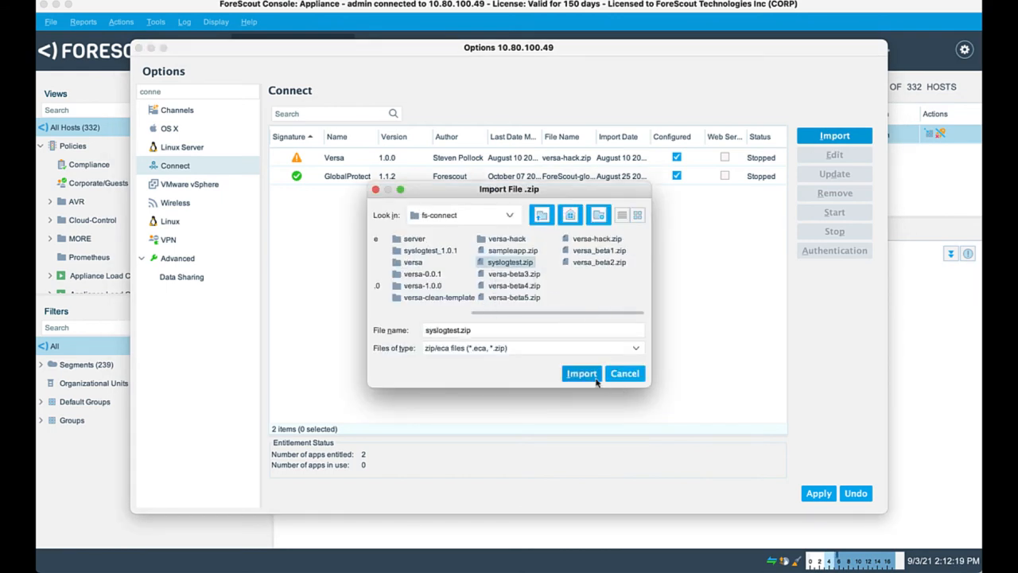
pyautogui.click(581, 372)
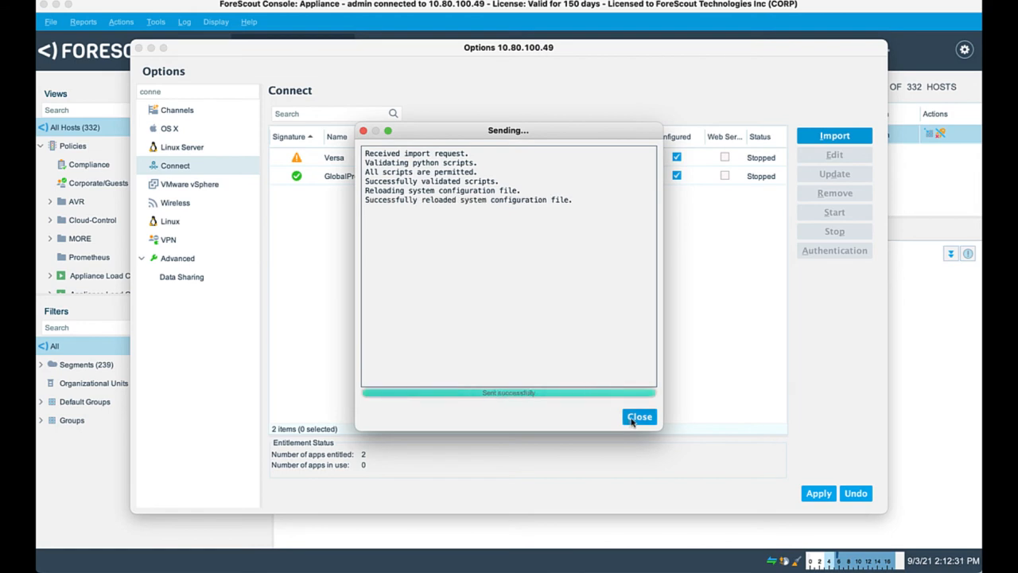
# Add a syslogtest connection with PlaceHolder value 'placeholder' and continue to device assignment
pyautogui.click(640, 416)
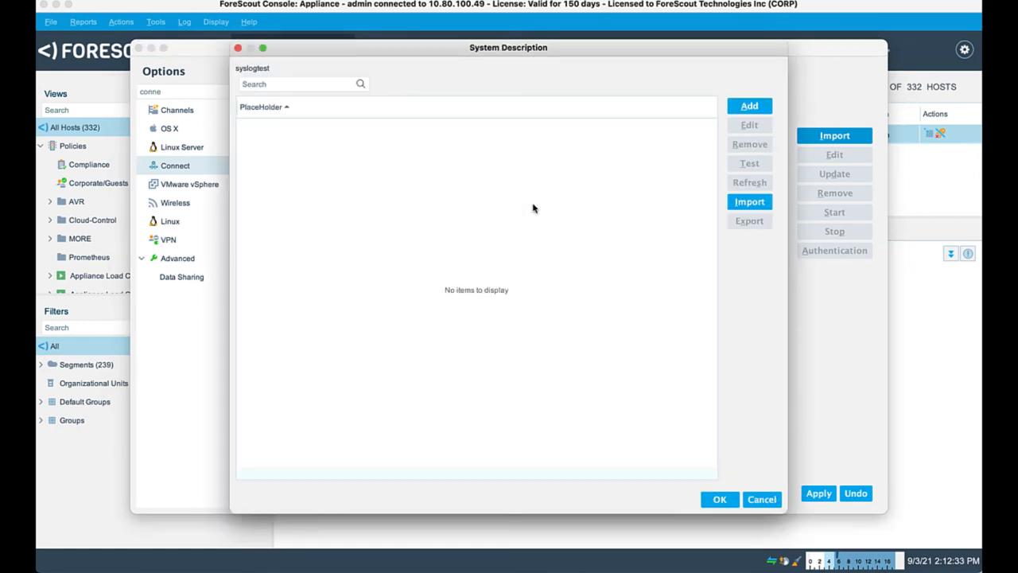
pyautogui.click(750, 105)
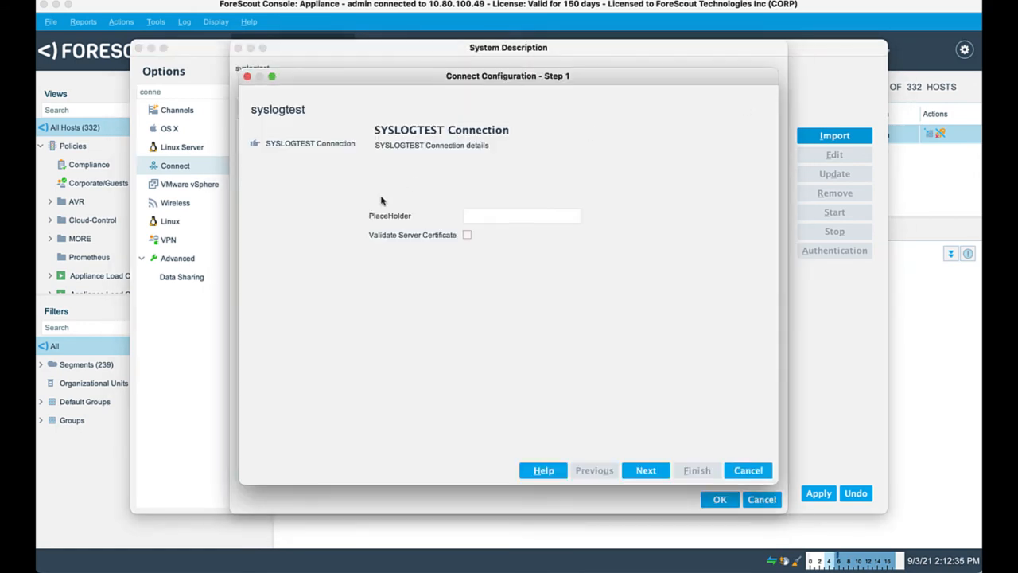
pyautogui.click(521, 216)
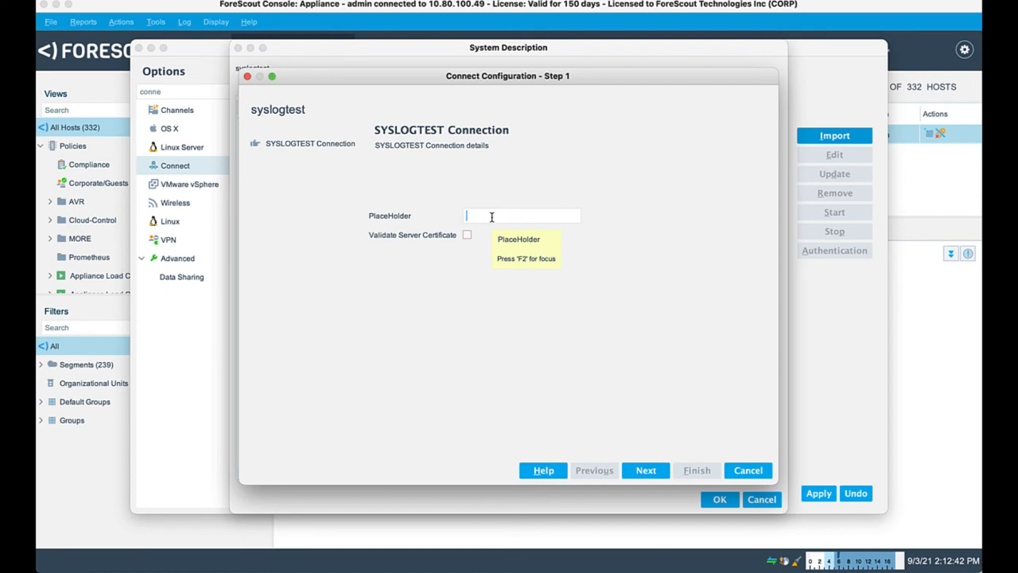
pyautogui.write('placeholder')
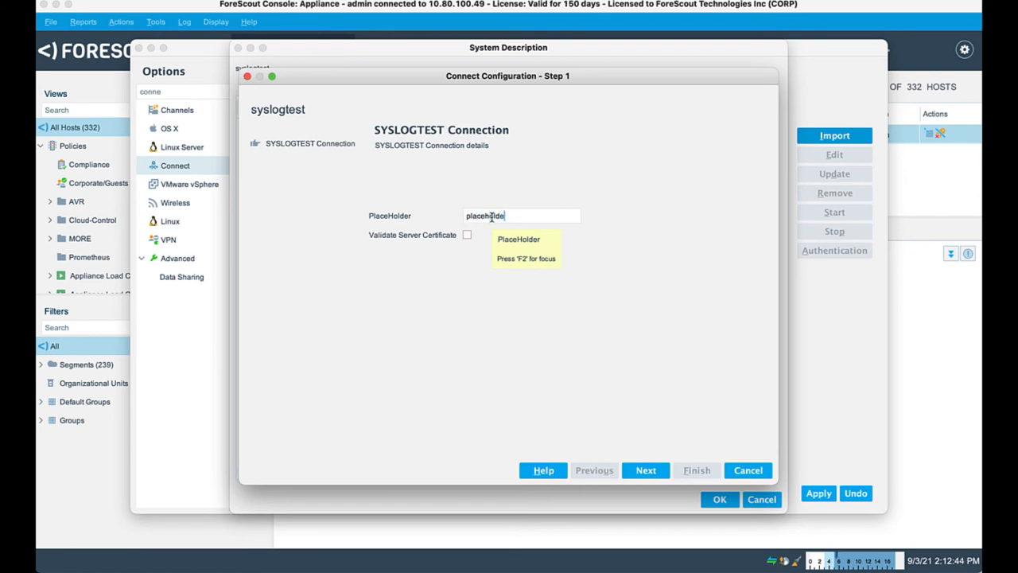
pyautogui.click(646, 471)
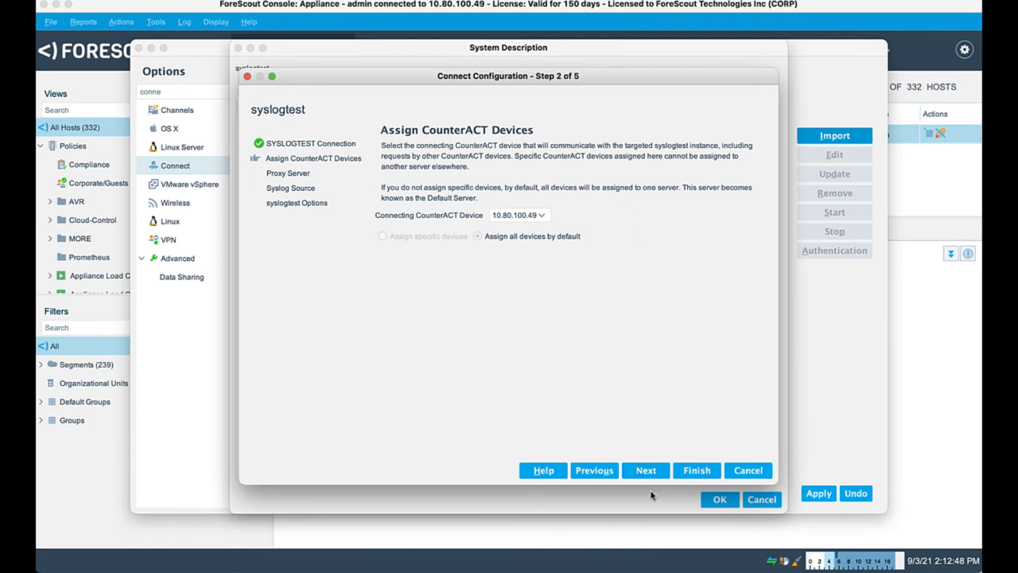
# Enable a syslog source at 10.80.100.1 for the connection and finish the wizard
pyautogui.click(646, 471)
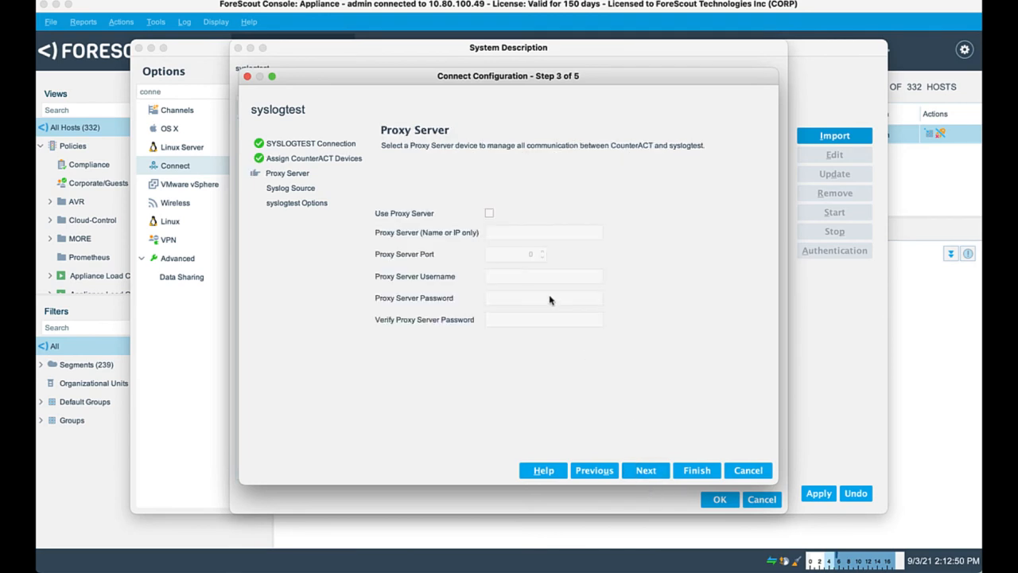
pyautogui.click(646, 471)
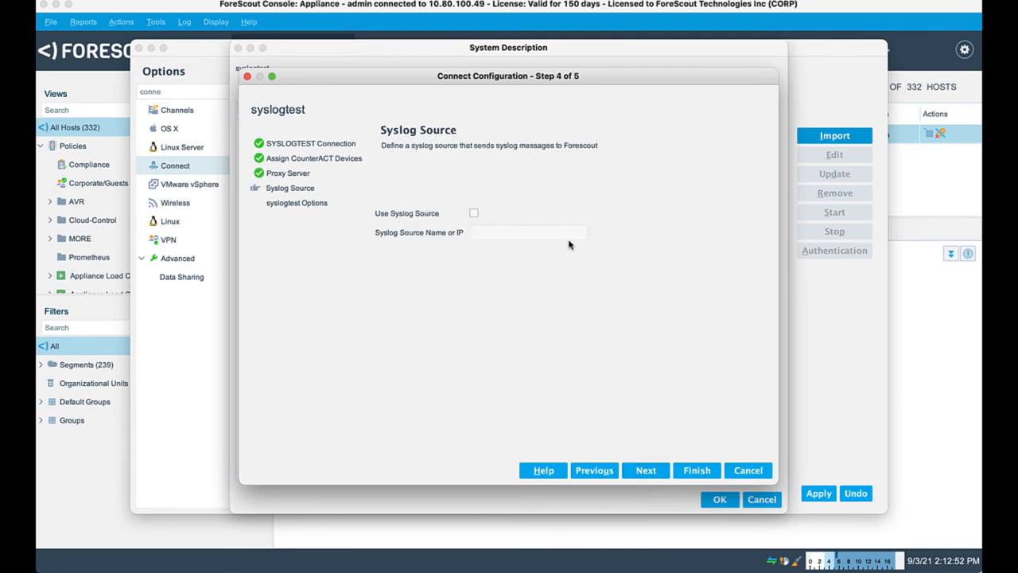
pyautogui.click(474, 213)
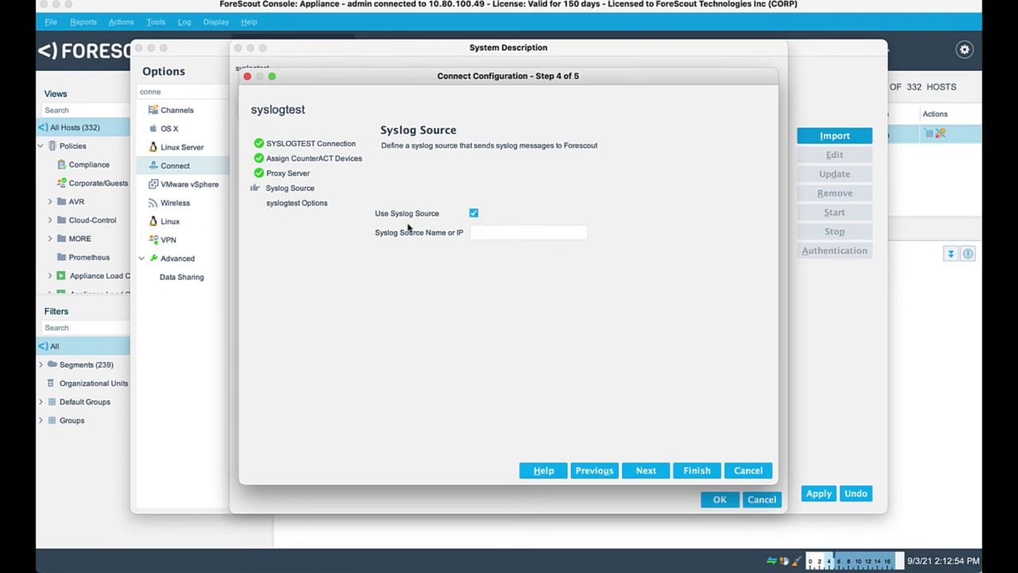
pyautogui.click(525, 232)
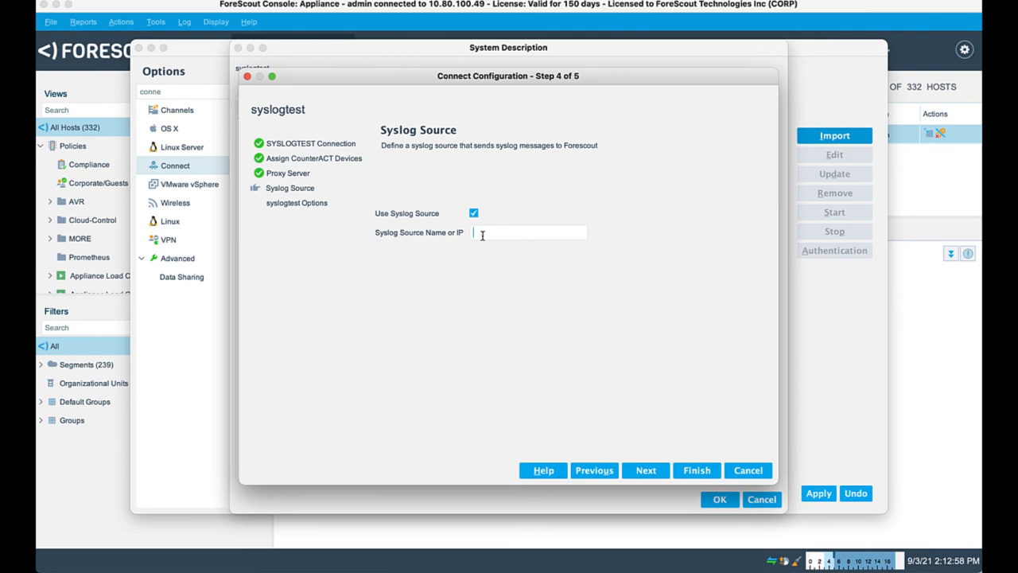
pyautogui.write('10.80.100.1')
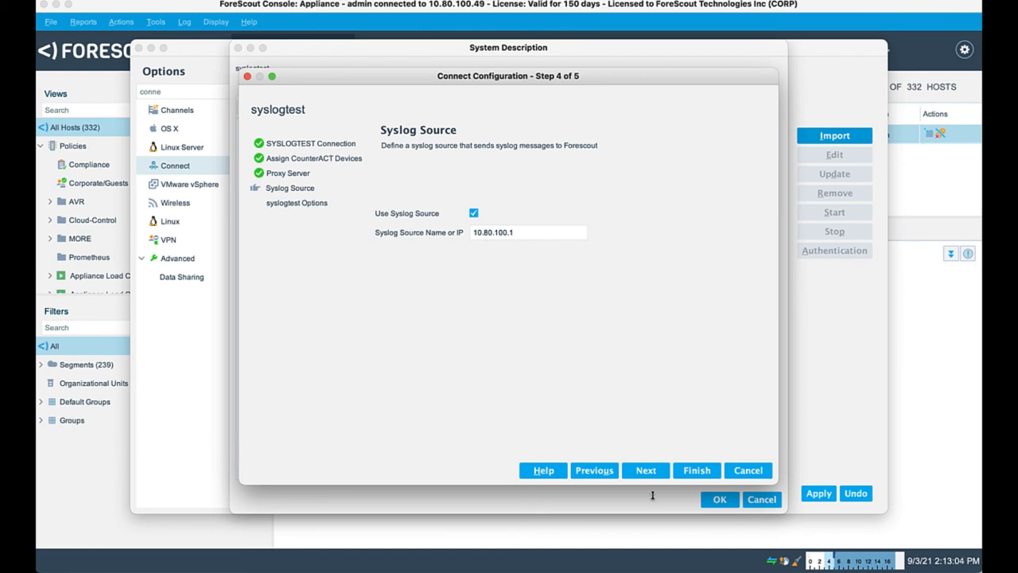
pyautogui.click(645, 471)
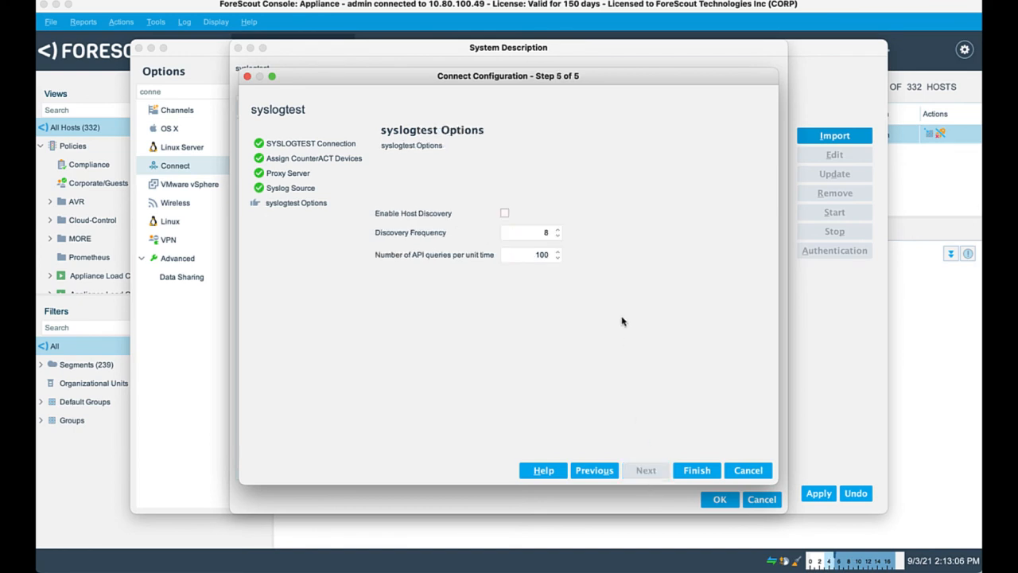
pyautogui.moveTo(598, 382)
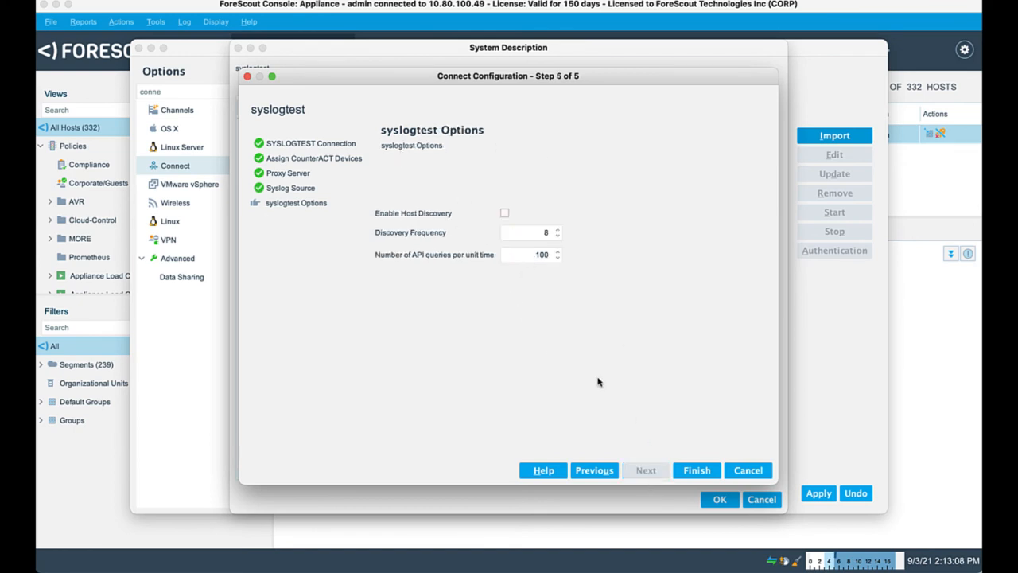
pyautogui.click(697, 471)
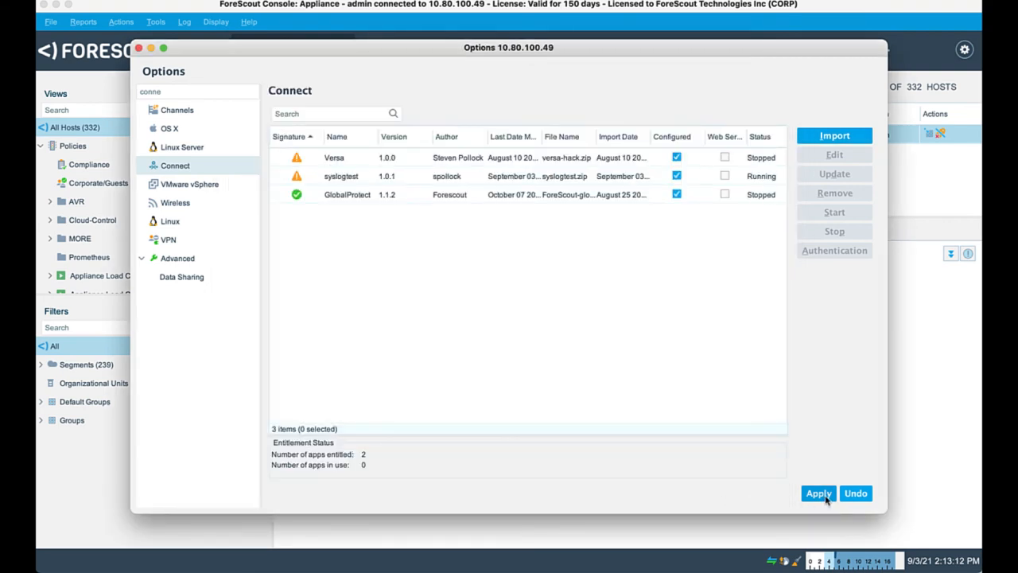
# Apply the Connect plugin configuration and dismiss the saving progress window
pyautogui.click(819, 493)
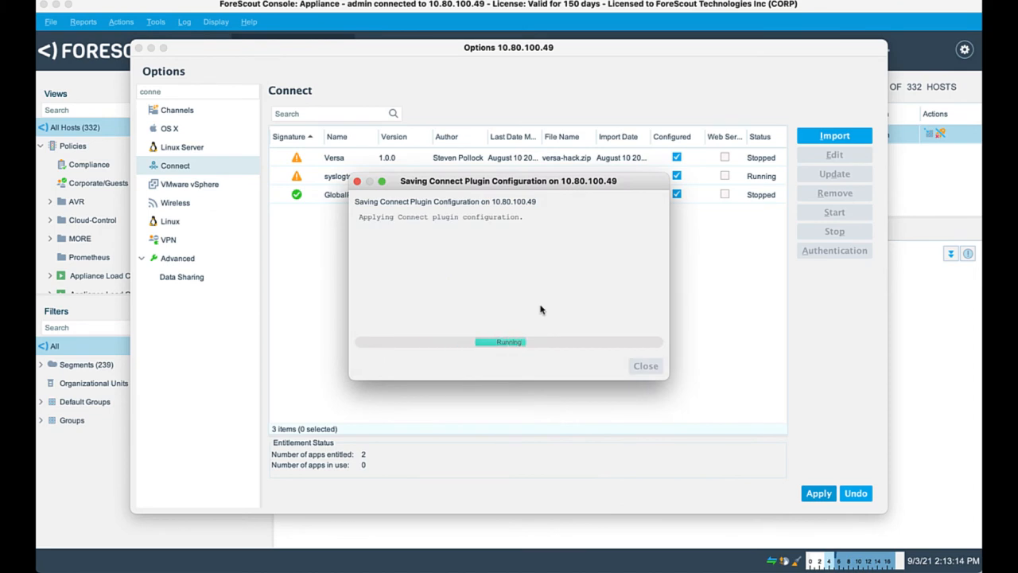
pyautogui.click(646, 364)
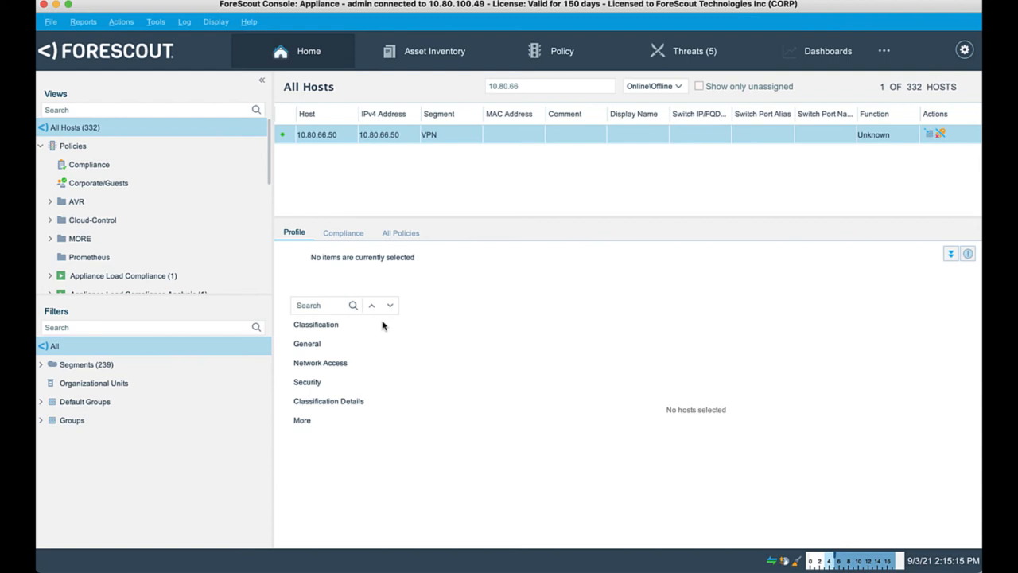
pyautogui.moveTo(344, 232)
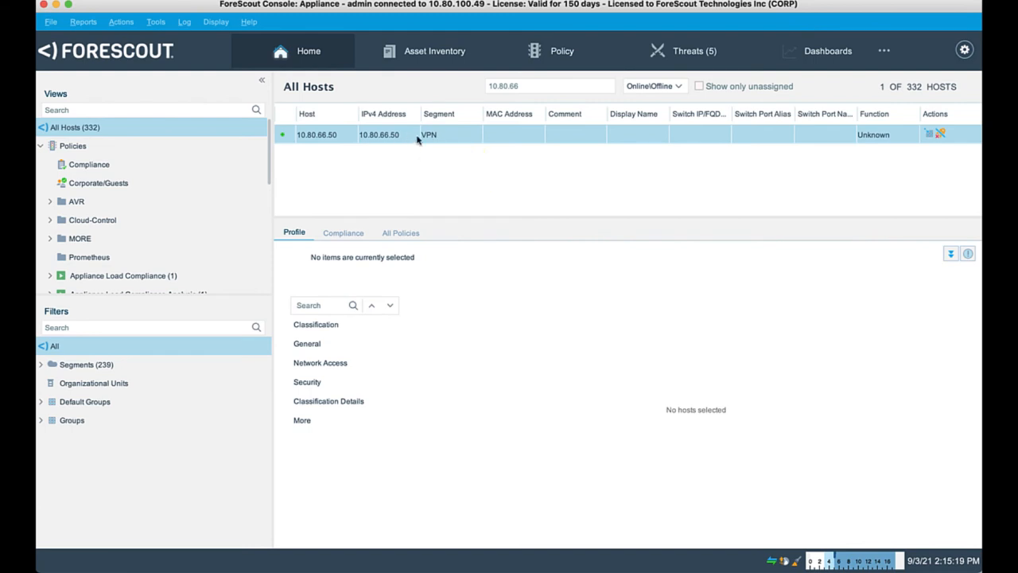
pyautogui.moveTo(438, 140)
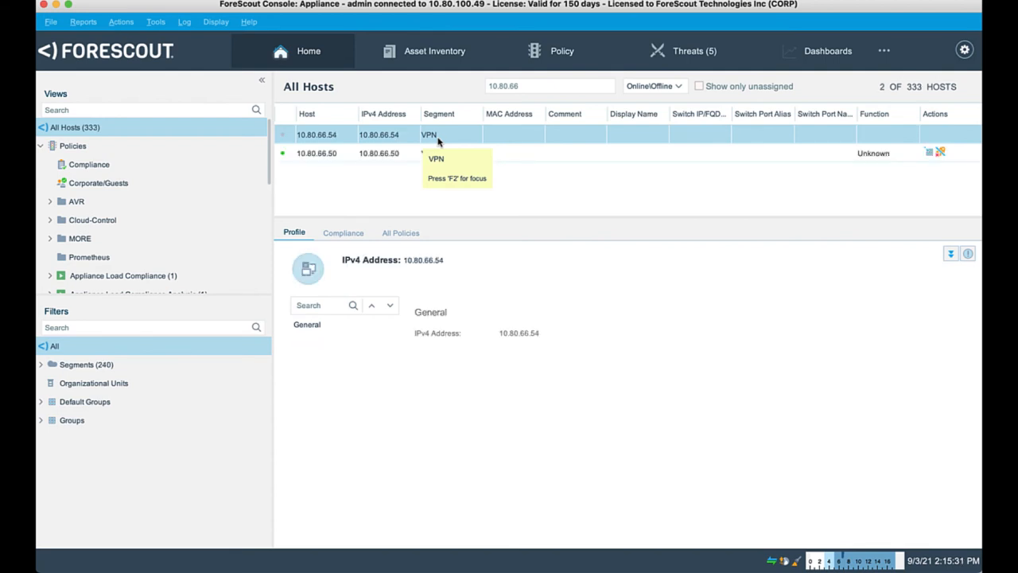
pyautogui.moveTo(368, 134)
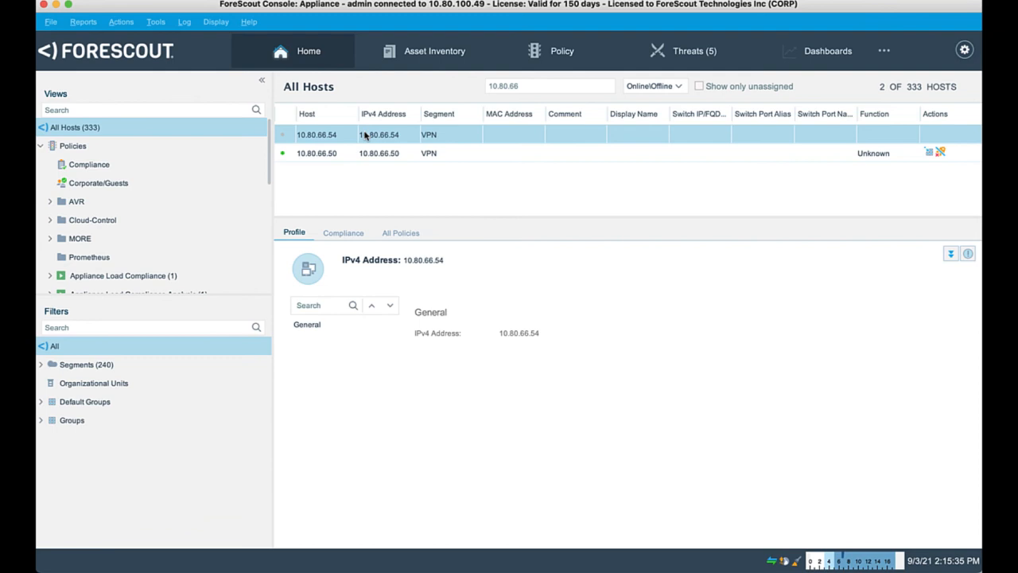
# Select the new 10.80.66.54 VPN host to show its profile
pyautogui.click(319, 134)
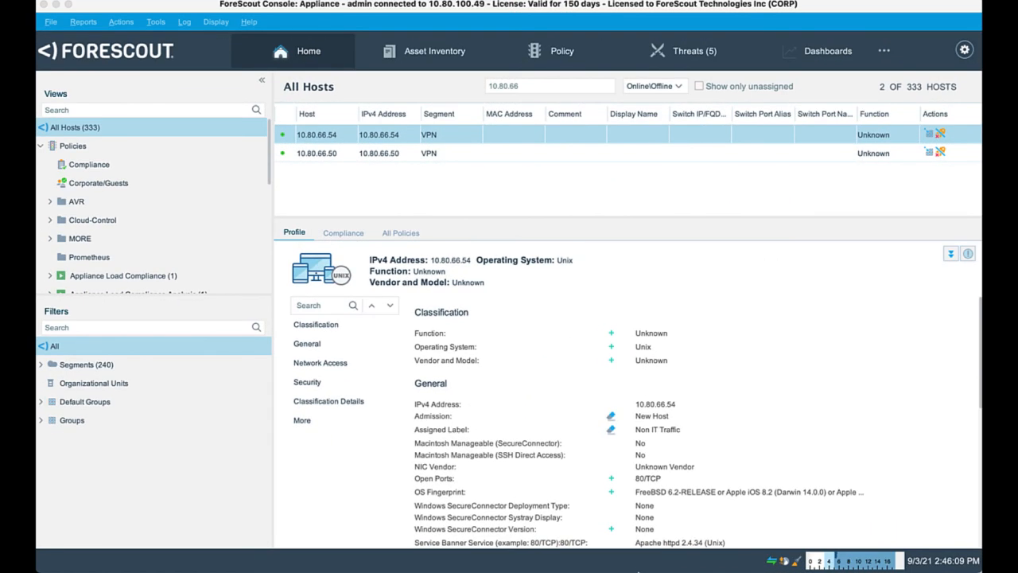
# Show the IOC Scanner settings in Options via the 'ioc' search and review its repository
pyautogui.click(964, 49)
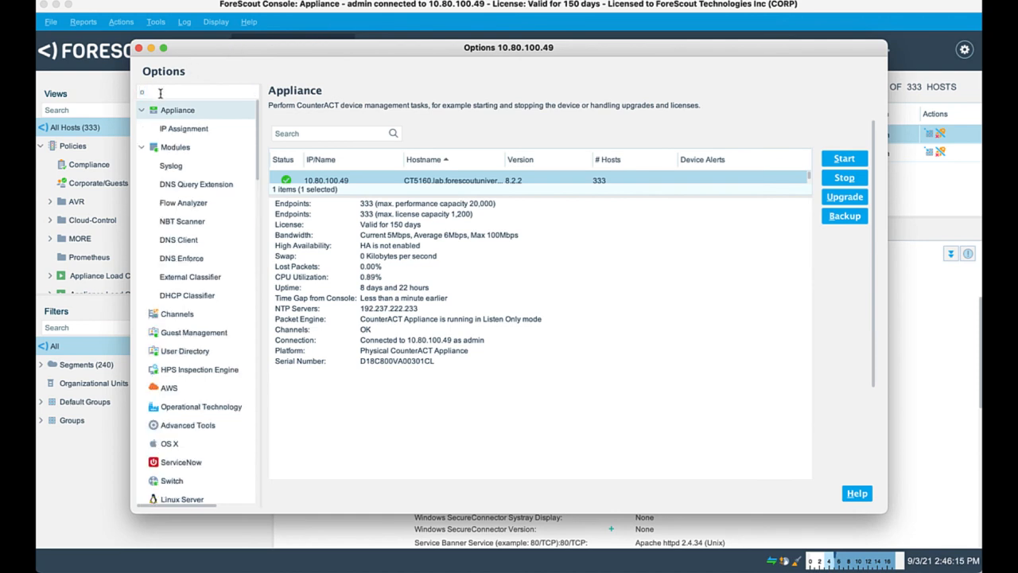
pyautogui.write('ioc')
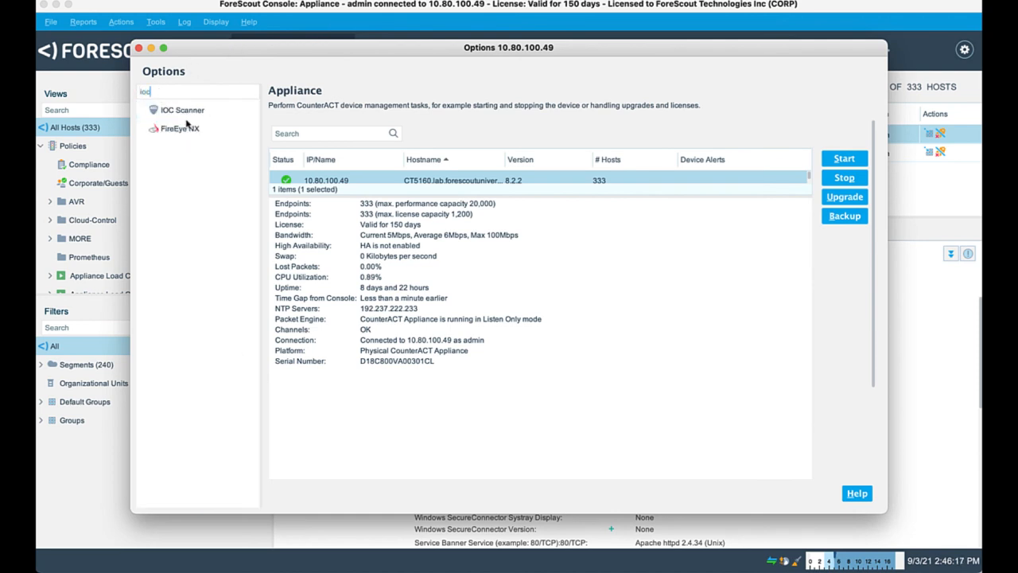
pyautogui.click(181, 109)
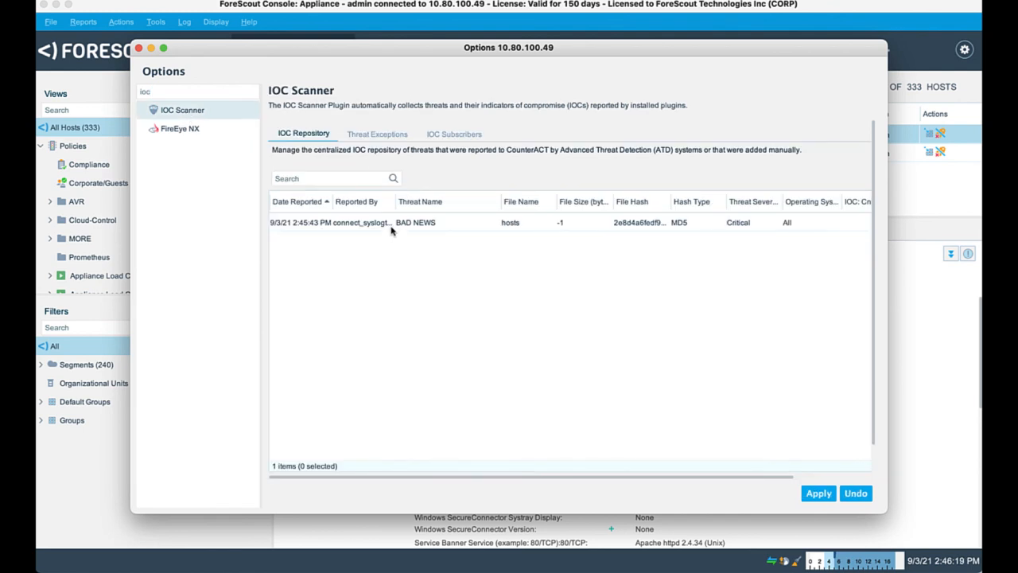
pyautogui.moveTo(318, 136)
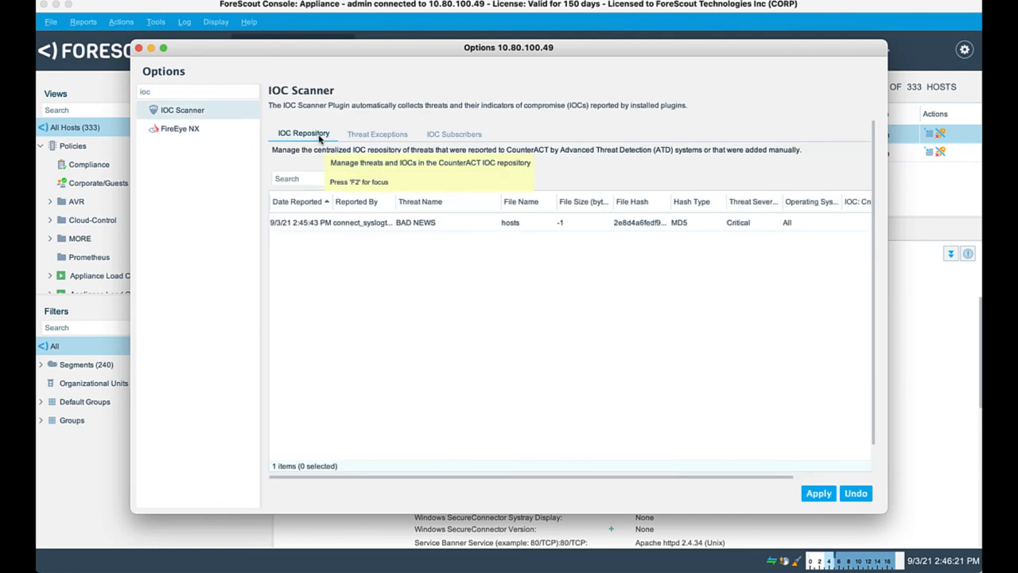
pyautogui.moveTo(312, 223)
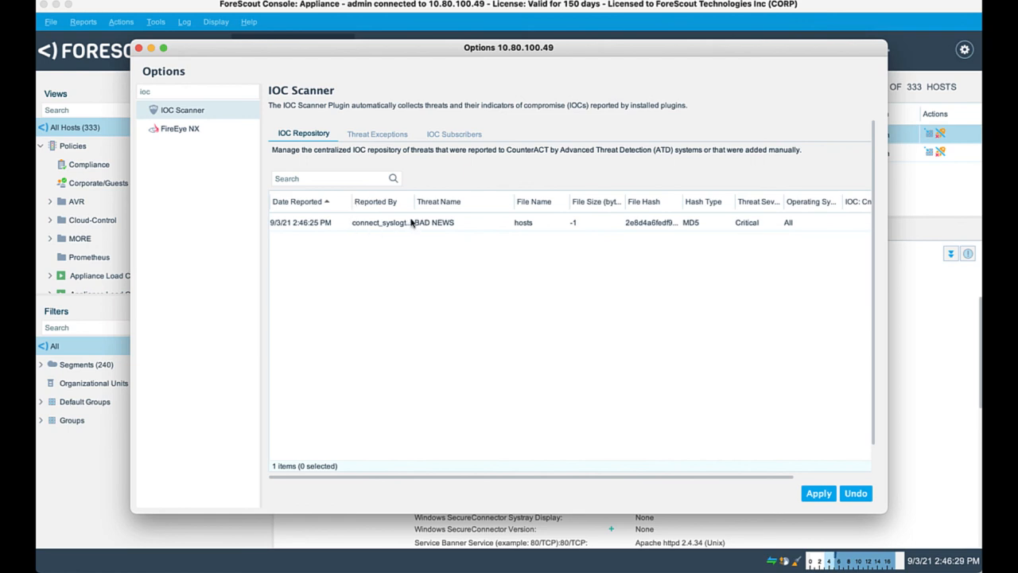
pyautogui.moveTo(417, 207)
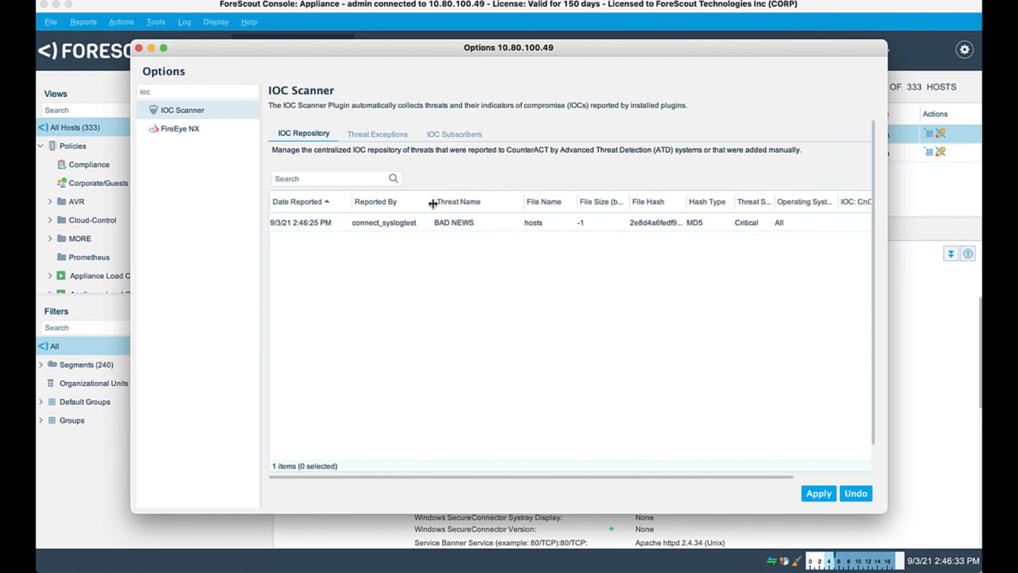
pyautogui.moveTo(484, 225)
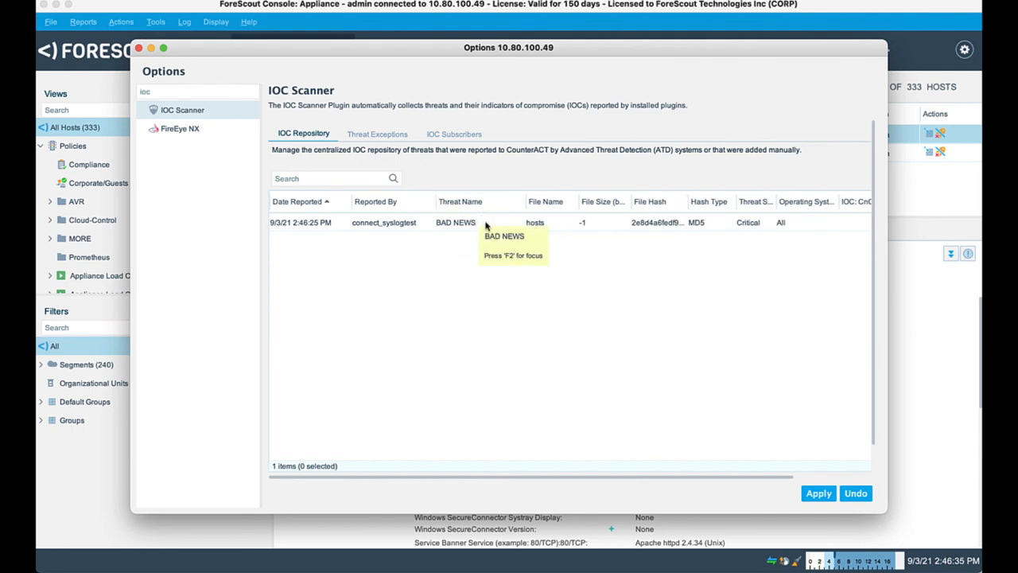
pyautogui.moveTo(558, 229)
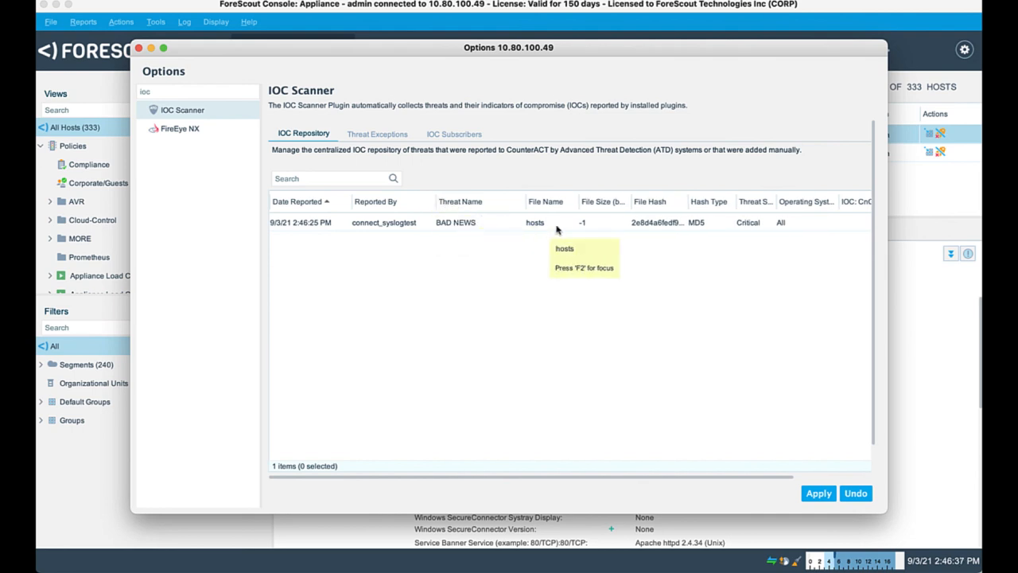
pyautogui.moveTo(668, 232)
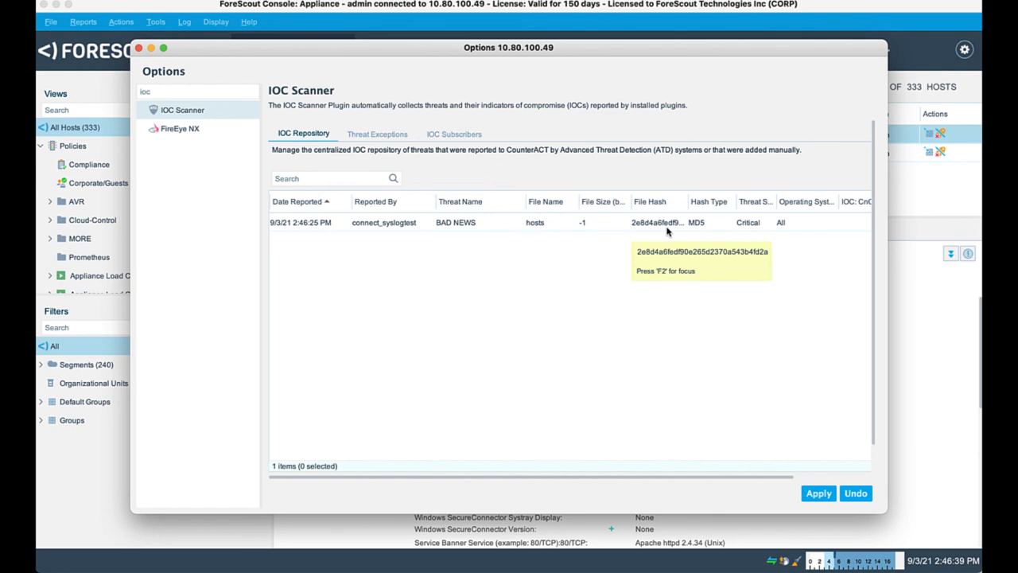
pyautogui.moveTo(687, 319)
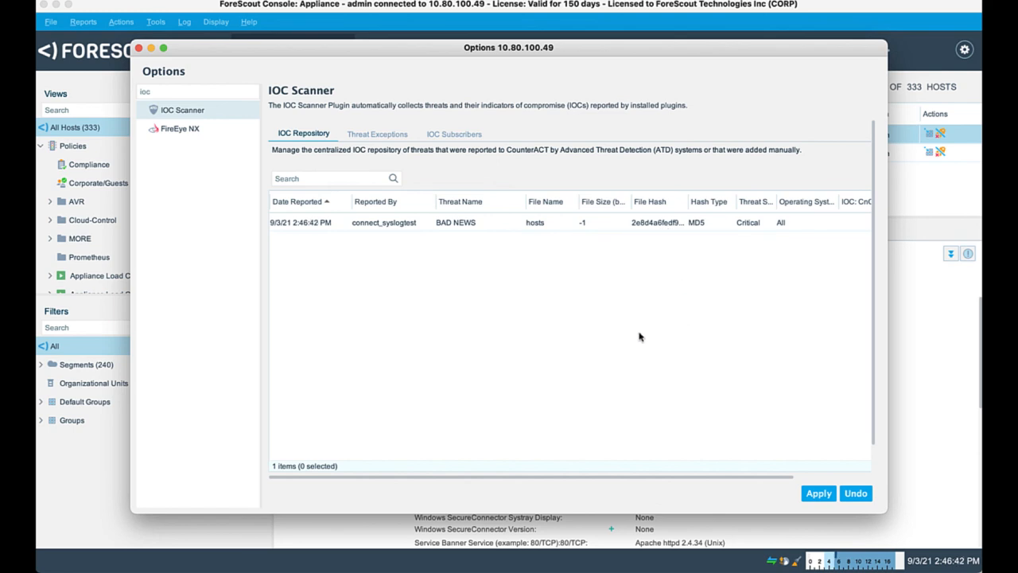
pyautogui.moveTo(557, 366)
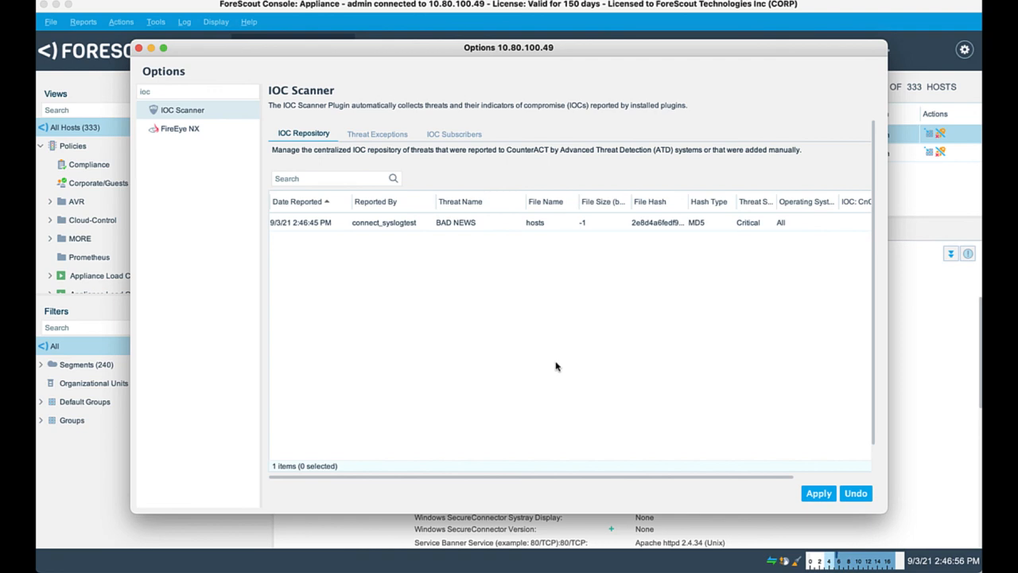
pyautogui.moveTo(836, 525)
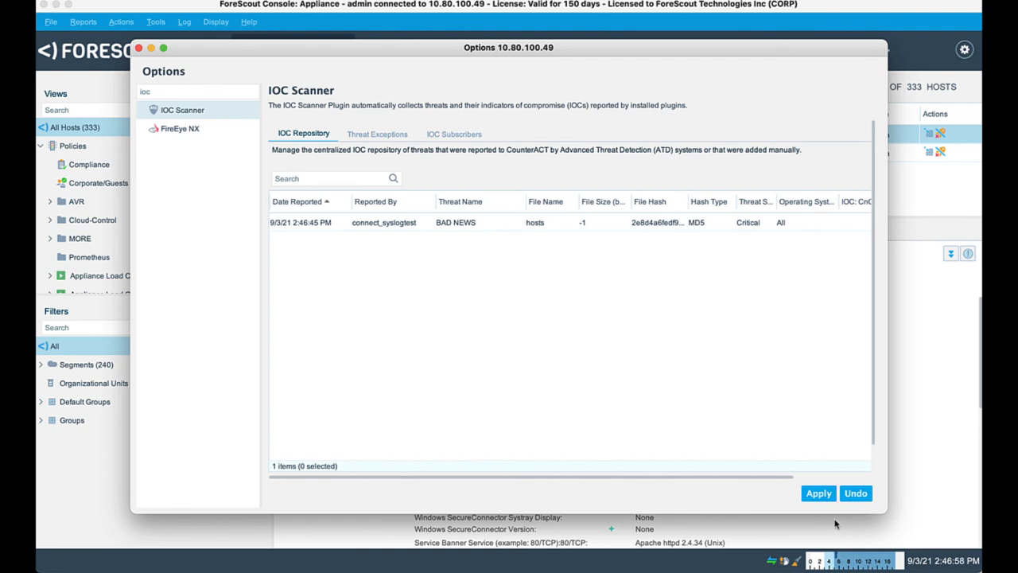